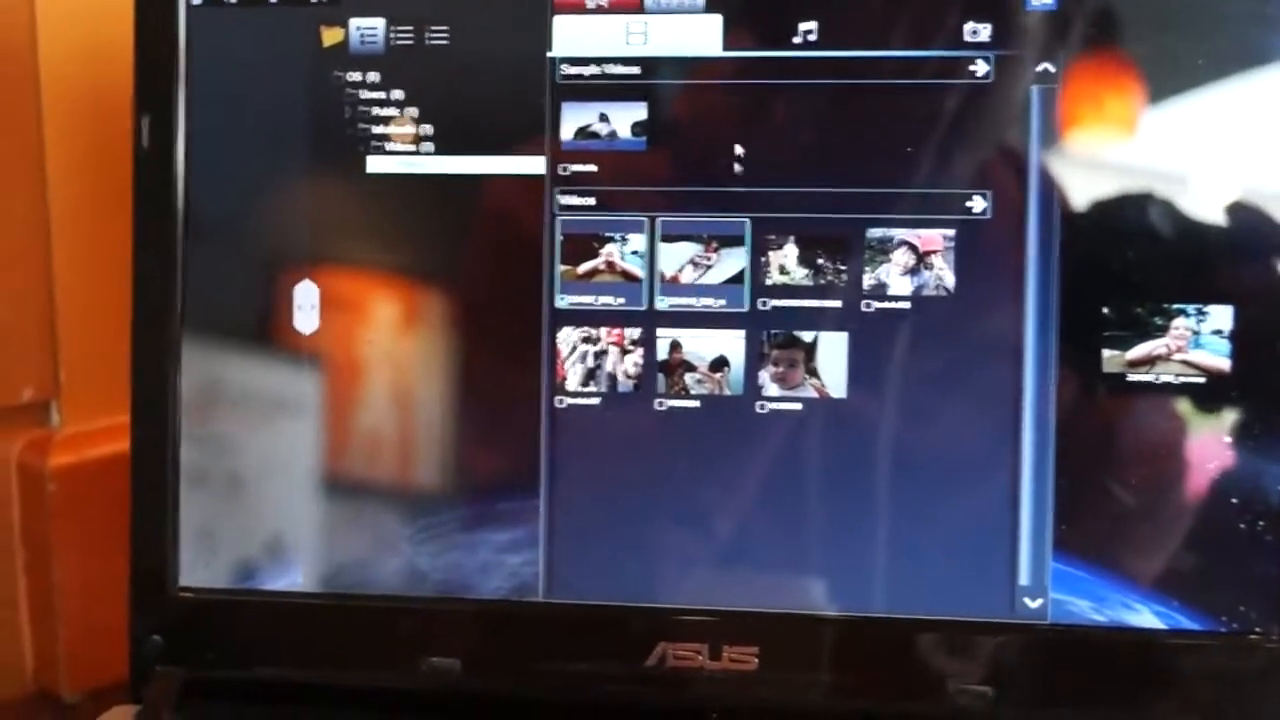
# Show the Create/Share menu listing slideshow movie, Facebook, YouTube, Vimeo and disc options.
pyautogui.click(960, 36)
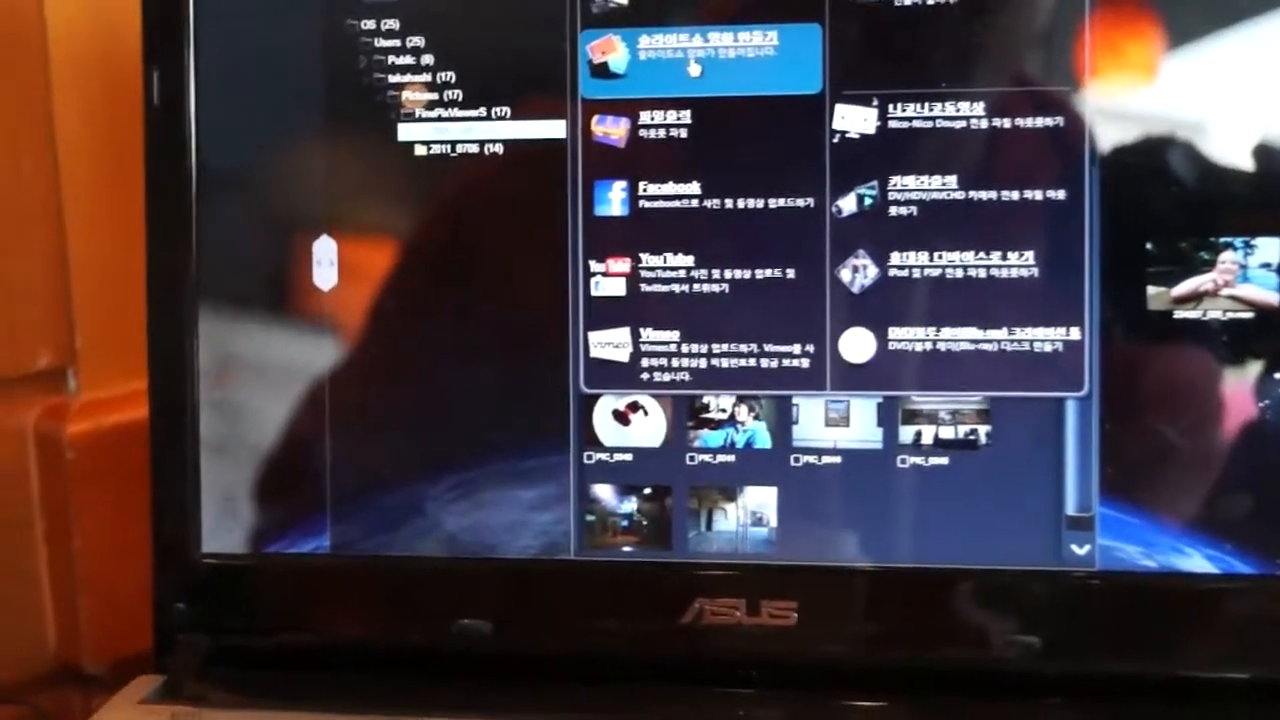
# Choose 'Create slideshow movie', revealing photo duration, transition and HD 1280x720 settings.
pyautogui.click(700, 56)
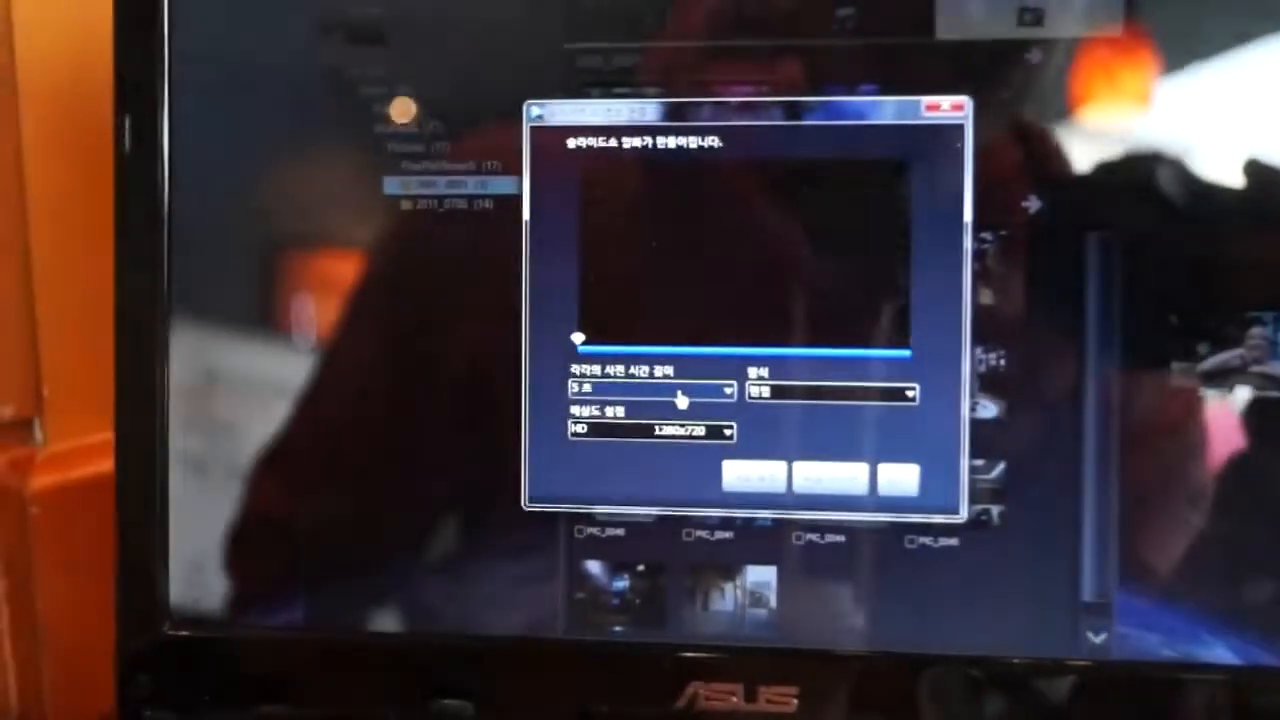
# Build the slideshow at 5 seconds per photo in HD 1280x720 and enter Advanced Settings.
pyautogui.click(850, 424)
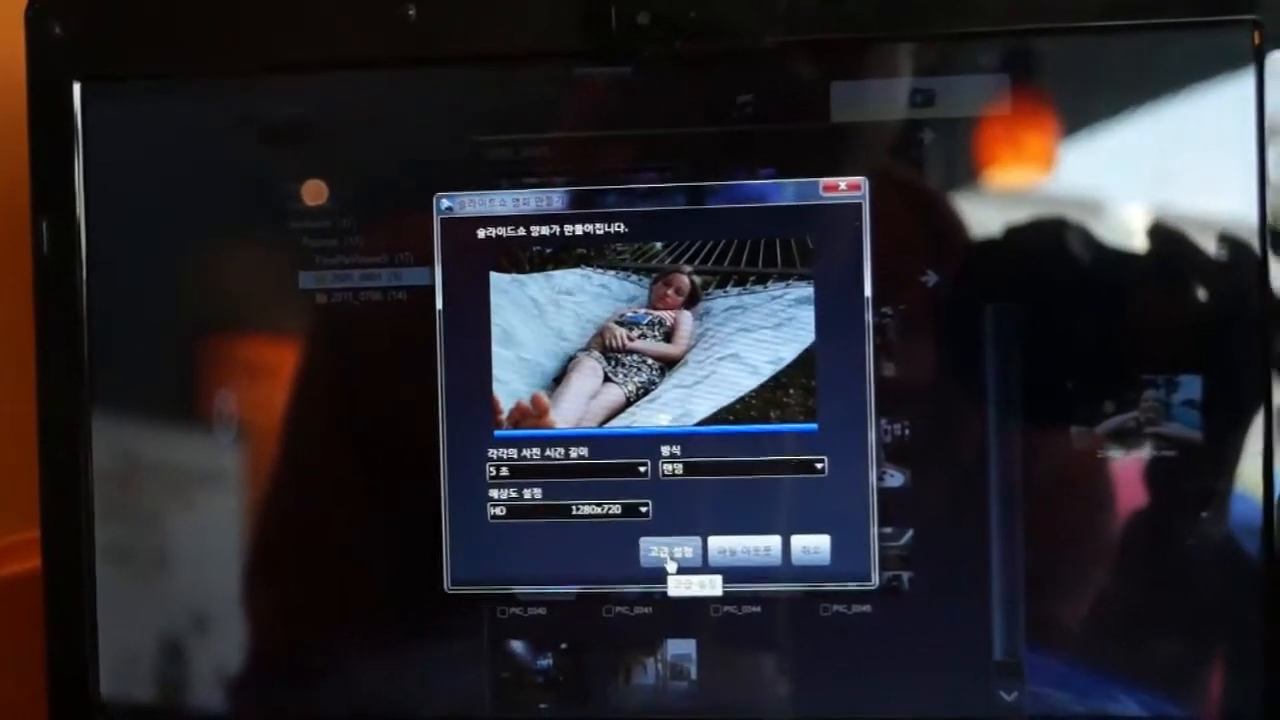
pyautogui.click(680, 552)
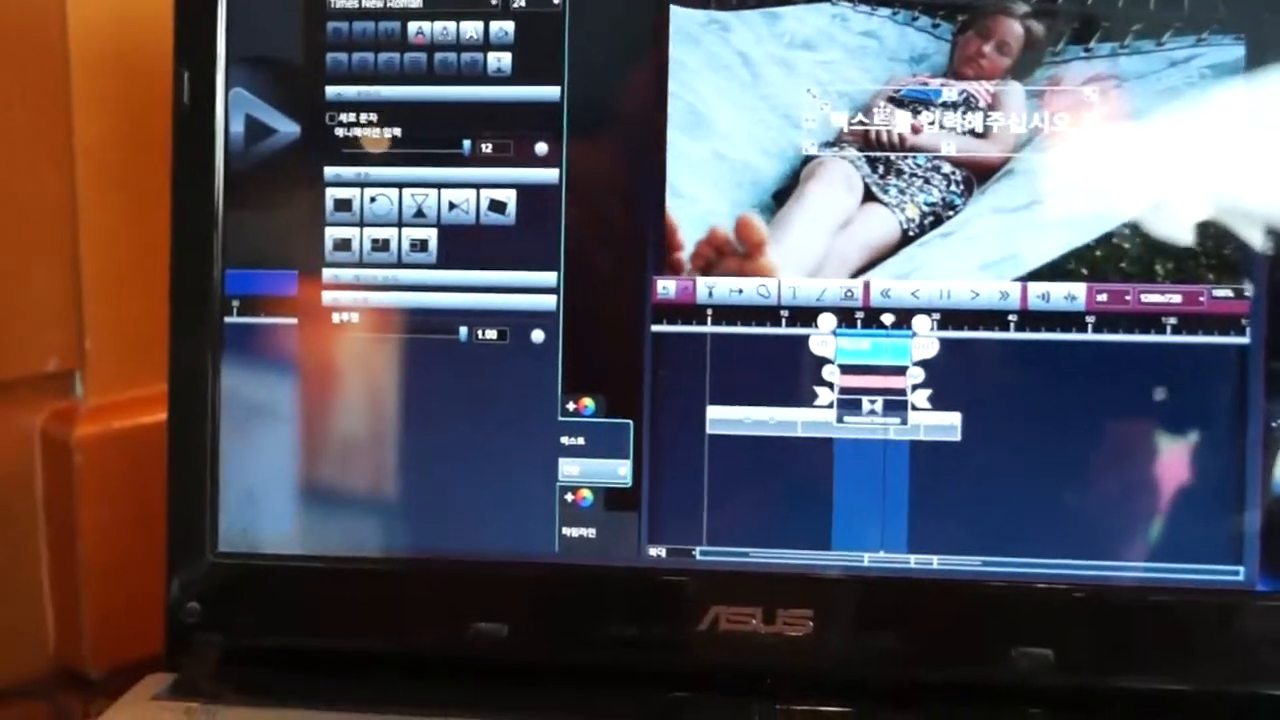
# Display the outlined, bordered lettering styles for the text bar over the slideshow.
pyautogui.click(400, 72)
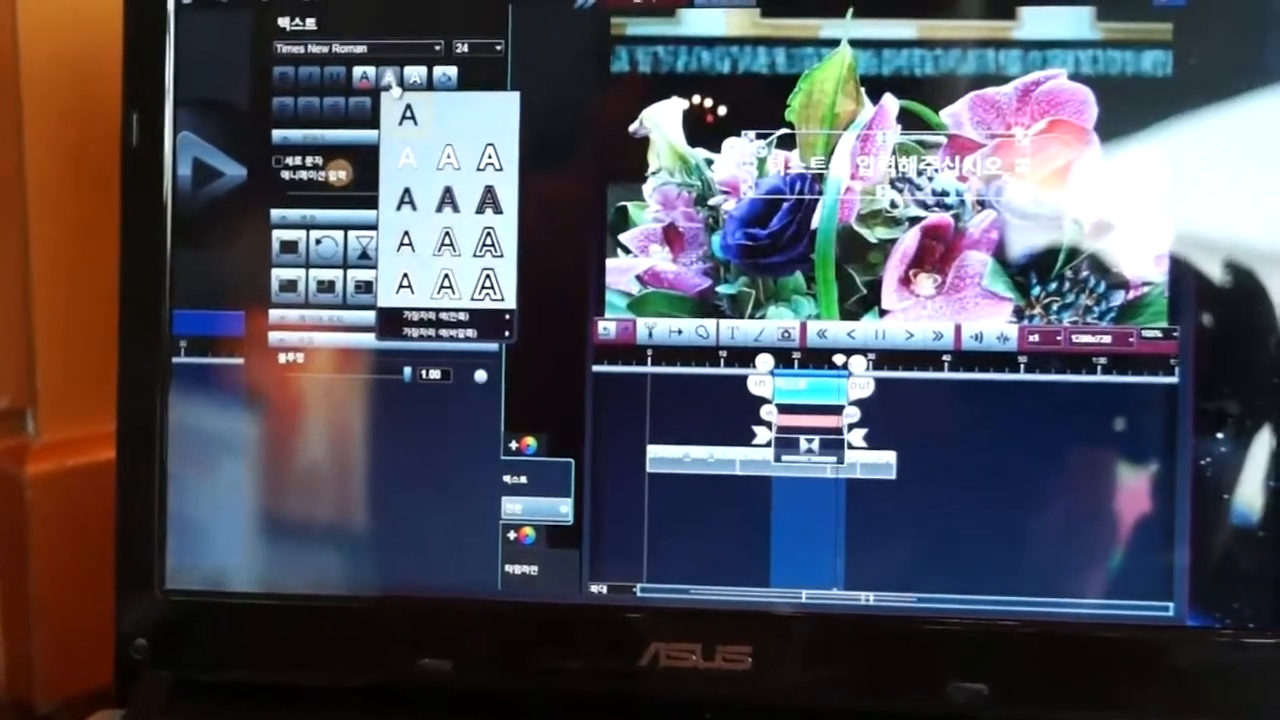